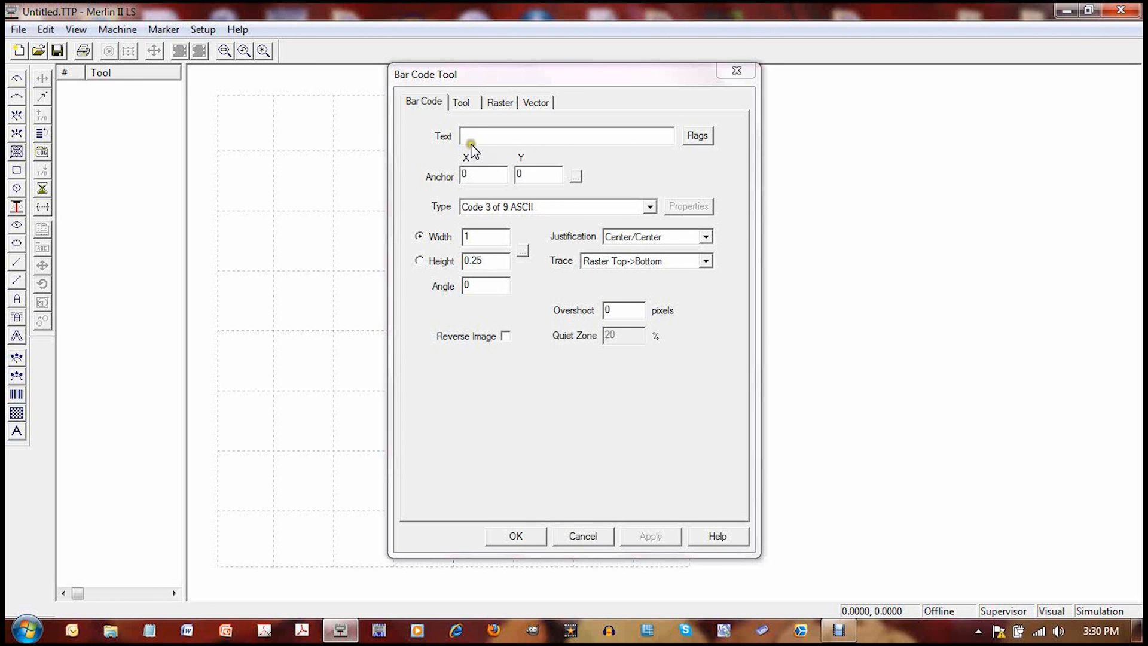
type("http://")
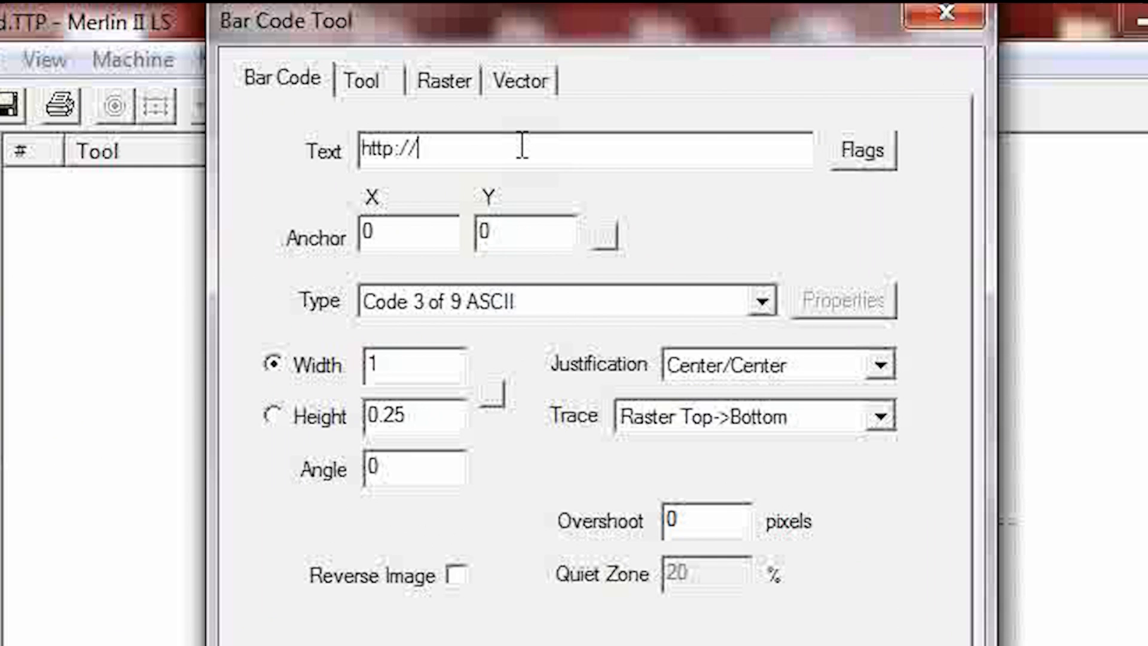
type("www.te")
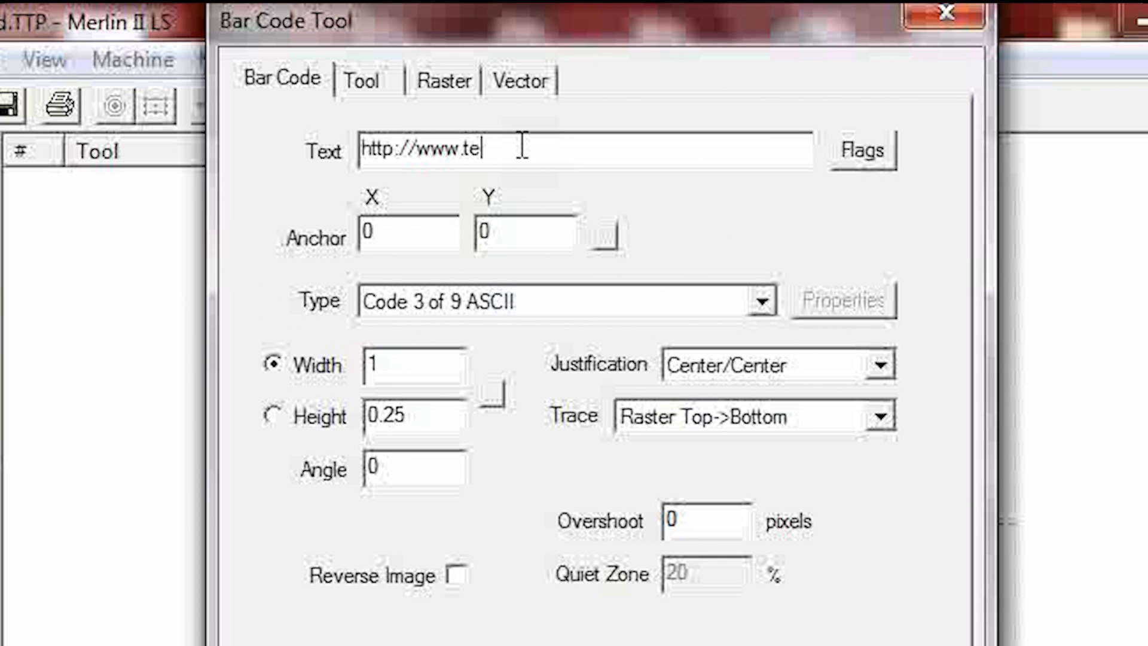
type("lesis.com")
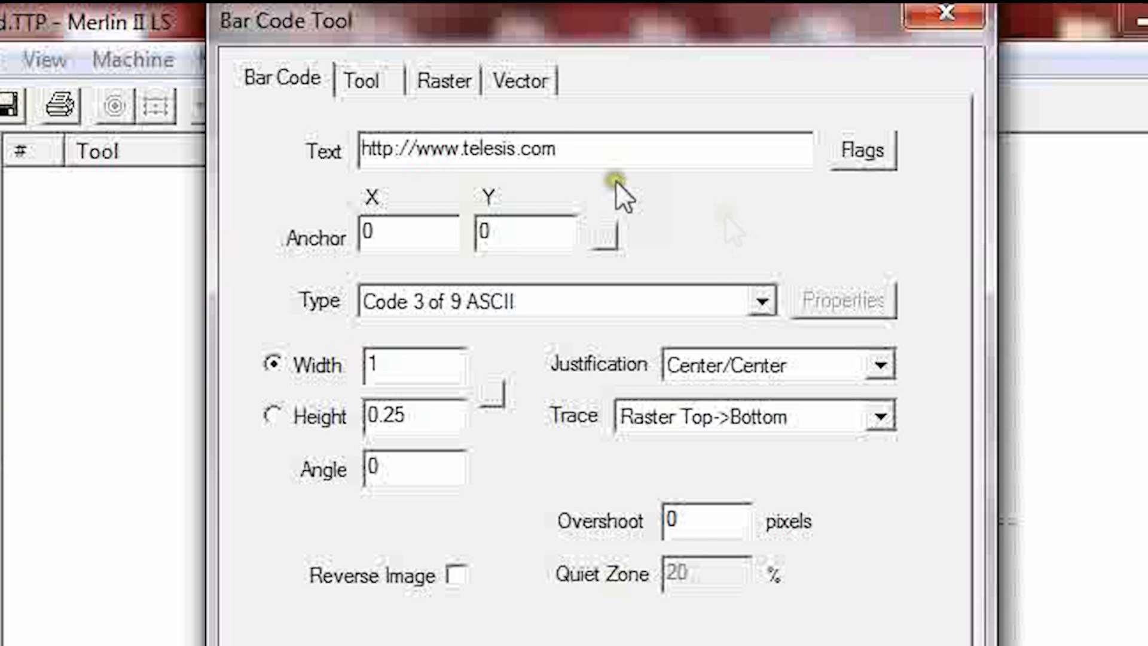
left_click(763, 300)
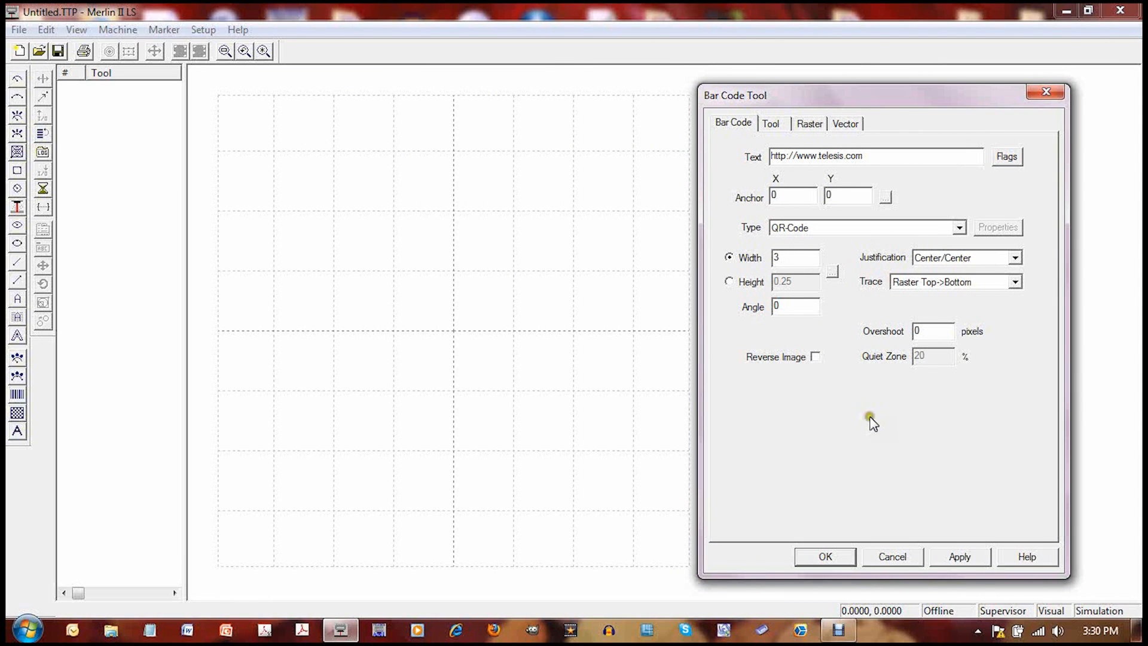
Apply the QR-Code type at width 3 to draw the code on the layout
left_click(959, 557)
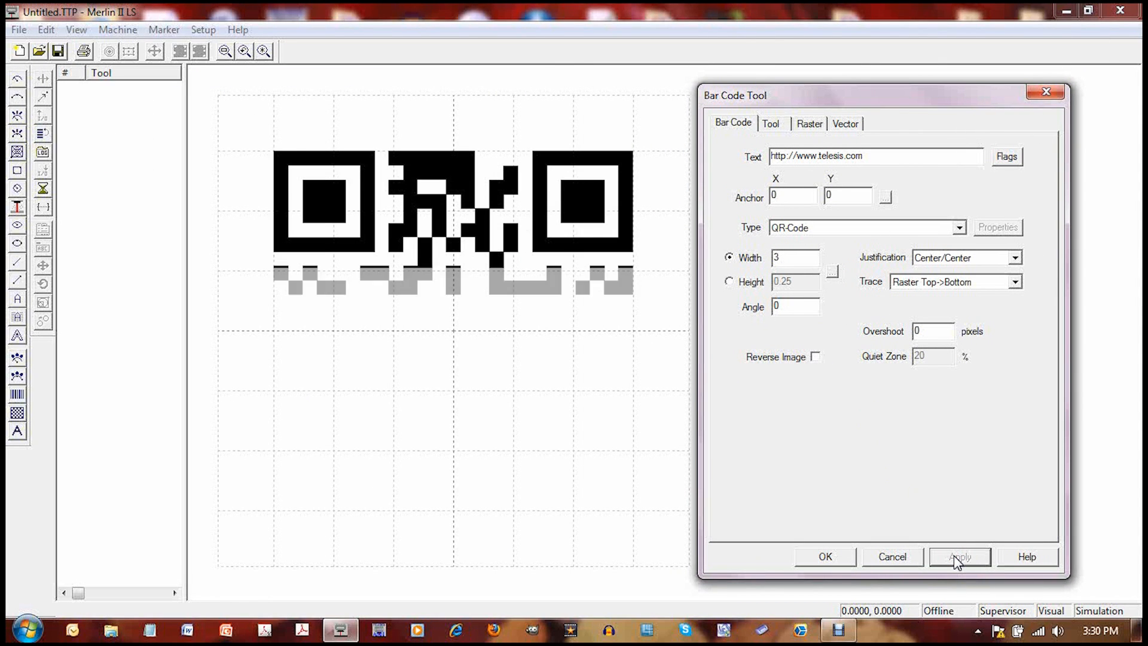
left_click(960, 557)
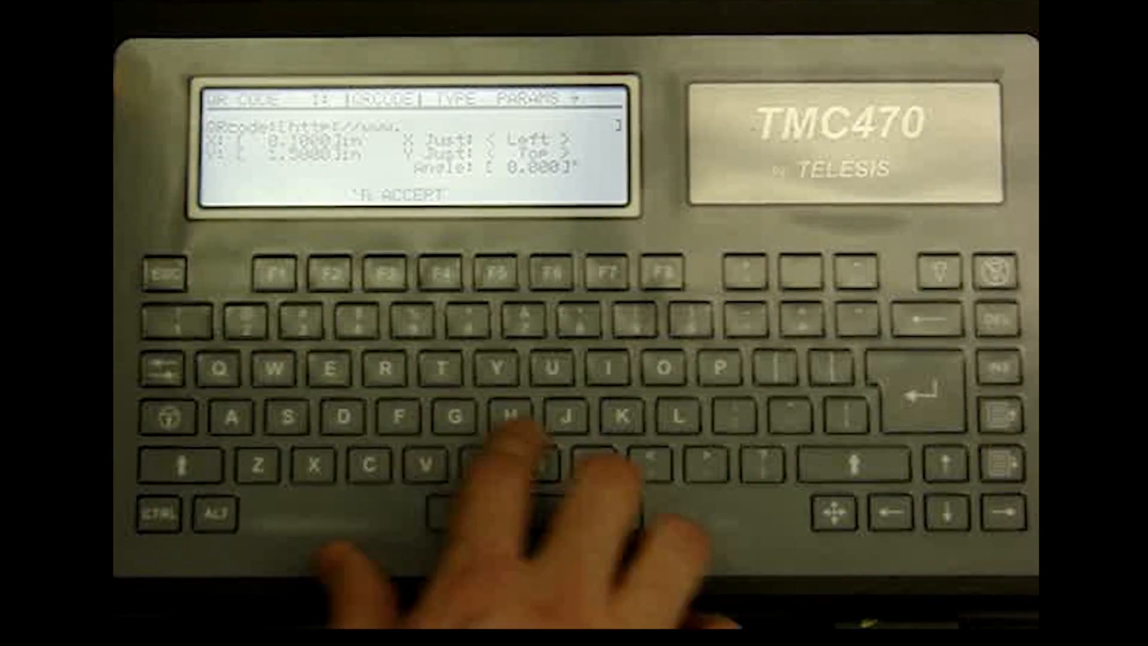
type("tel")
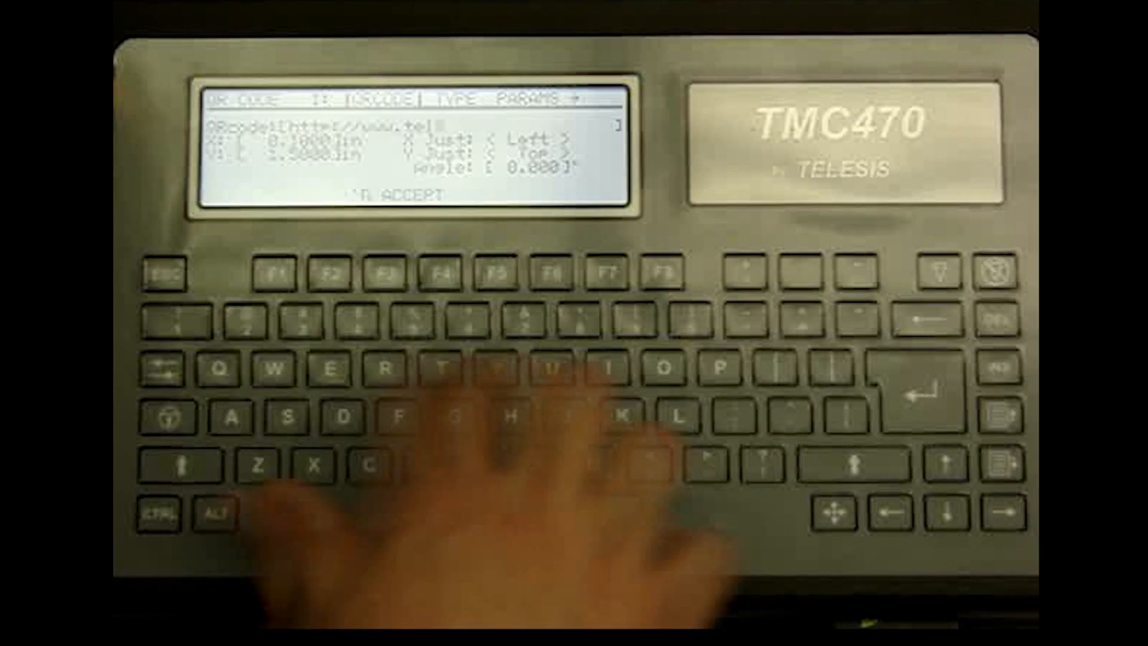